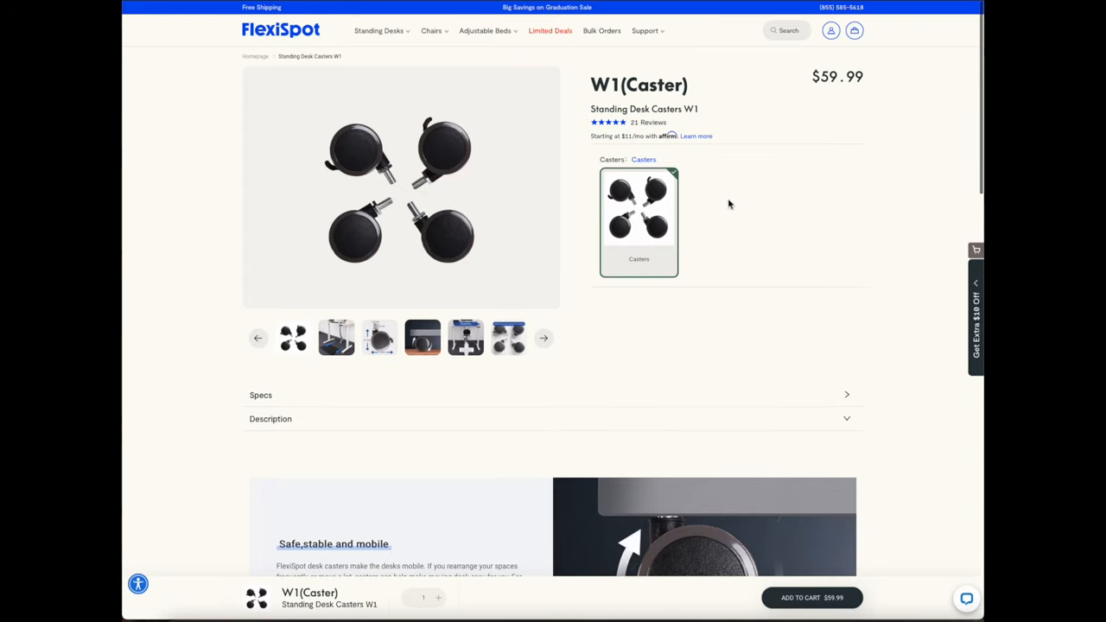
- Enlarge the W1 caster photo showing four black casters in the lightbox viewer
{"action": "left_click", "coordinate": [401, 186]}
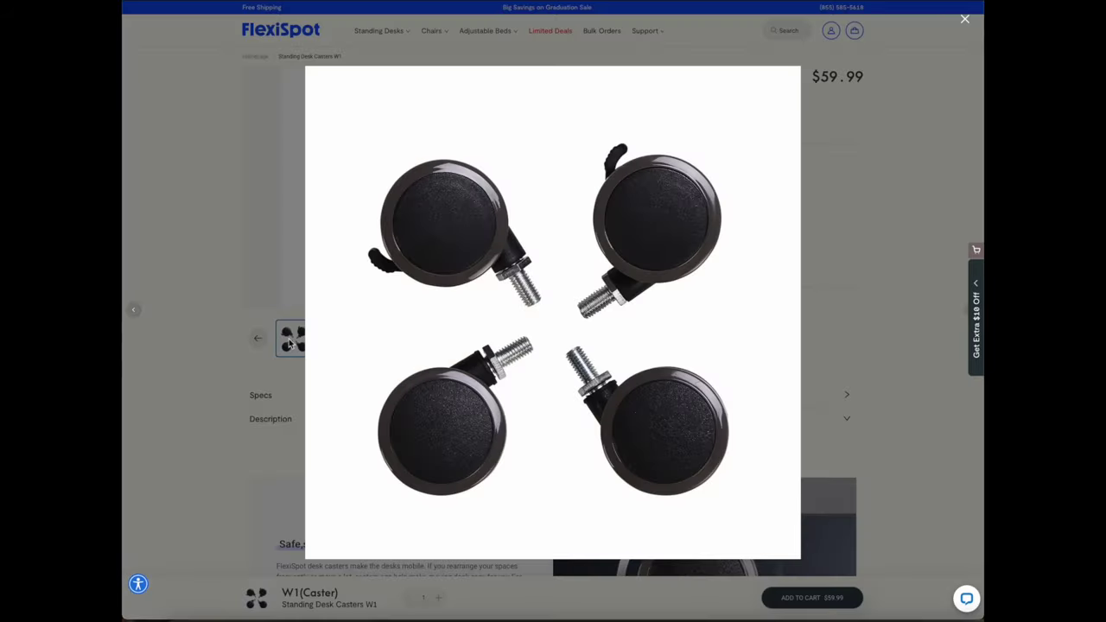